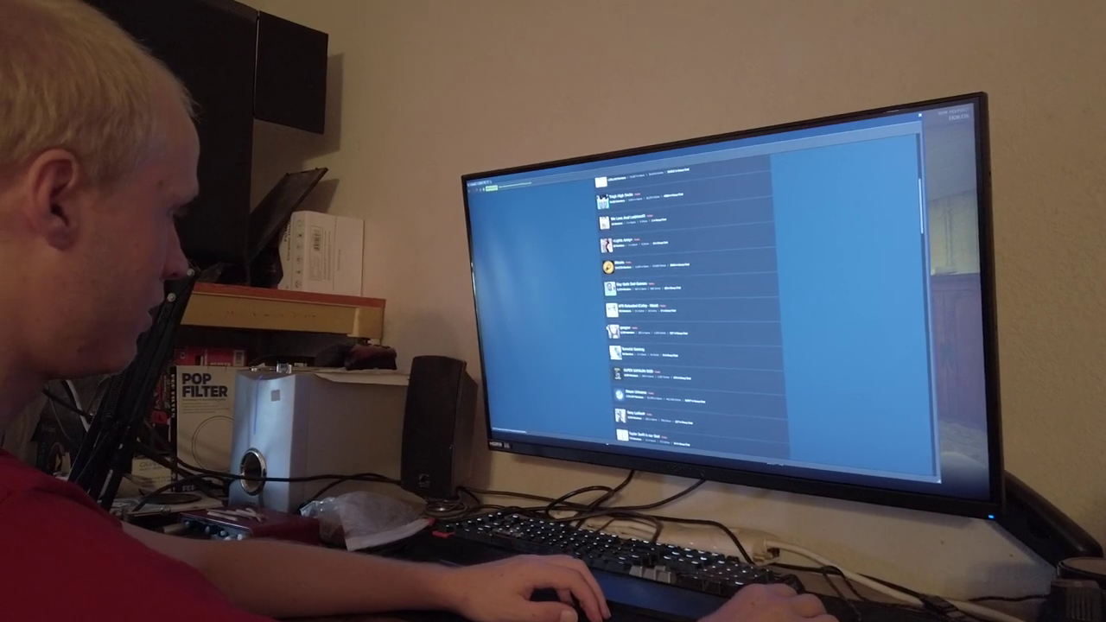
{"action": "scroll", "scroll_direction": "down", "scroll_amount": 3}
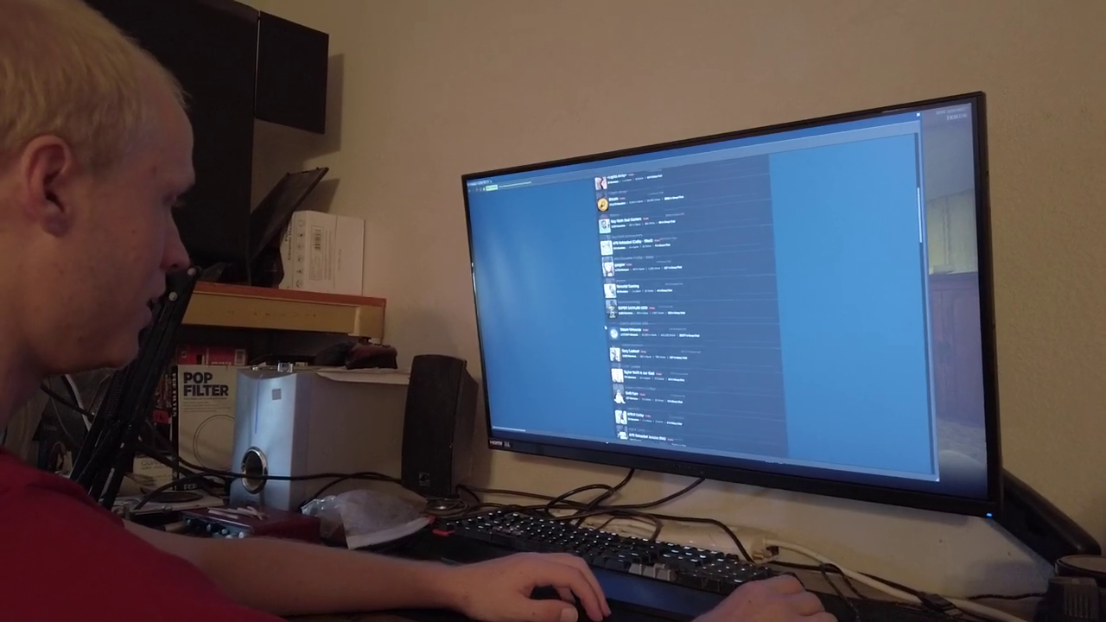
{"action": "scroll", "scroll_direction": "down", "scroll_amount": 3}
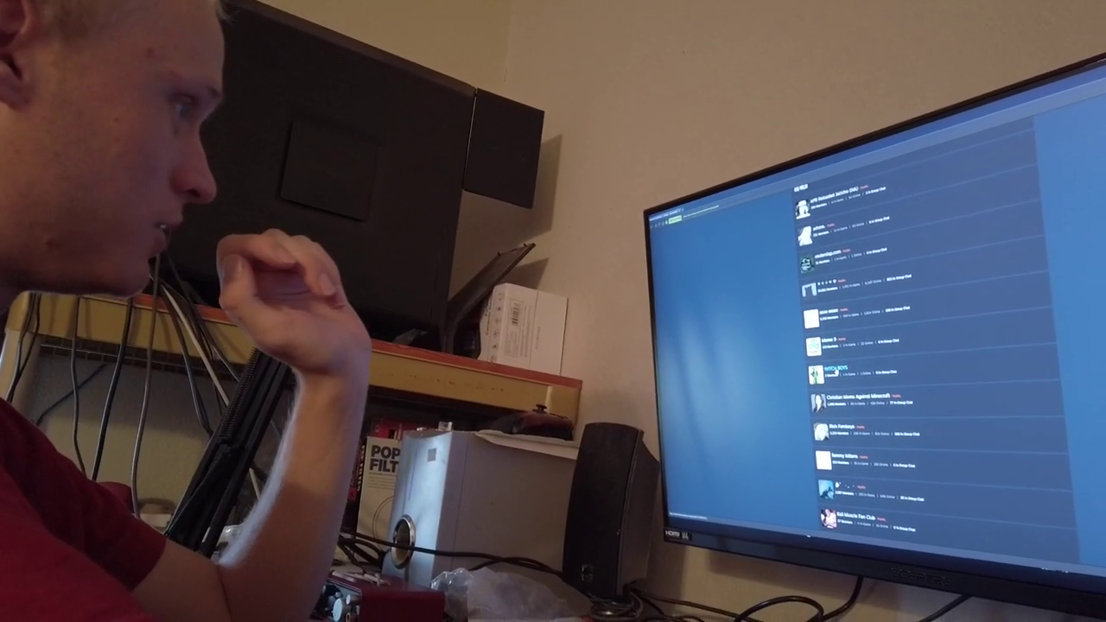
{"action": "scroll", "scroll_direction": "down", "scroll_amount": 3}
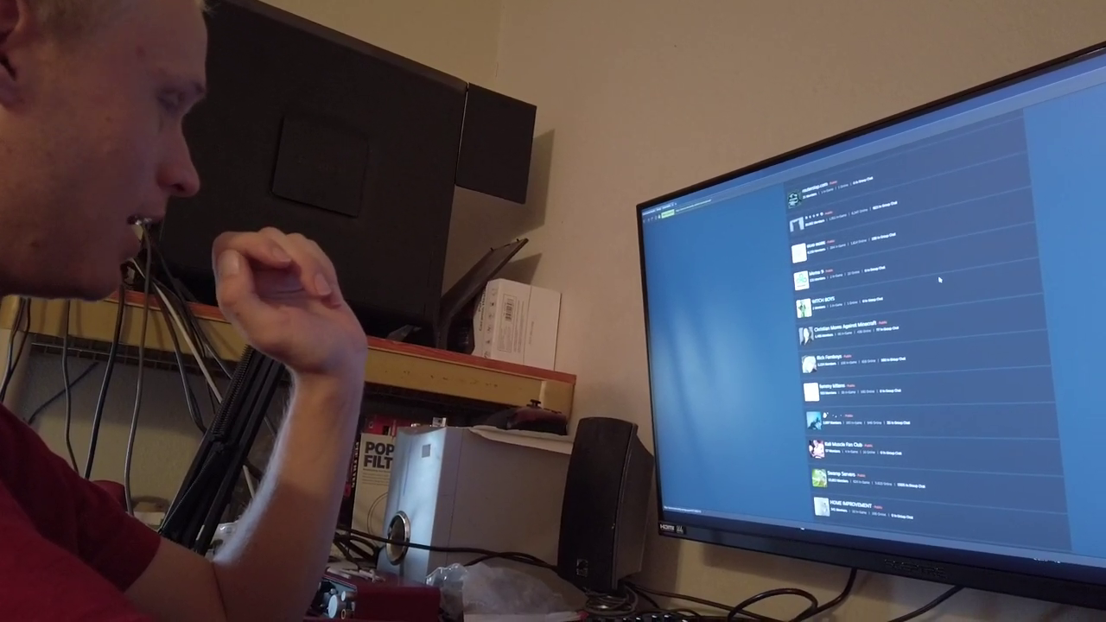